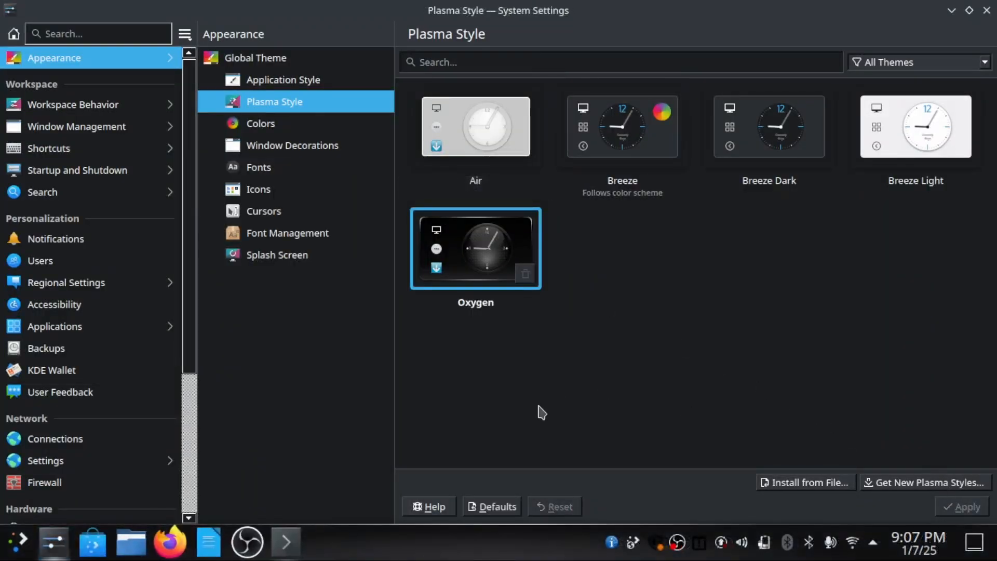
Switch the window decoration to Plastik and apply it
{"action": "left_click", "coordinate": [260, 124]}
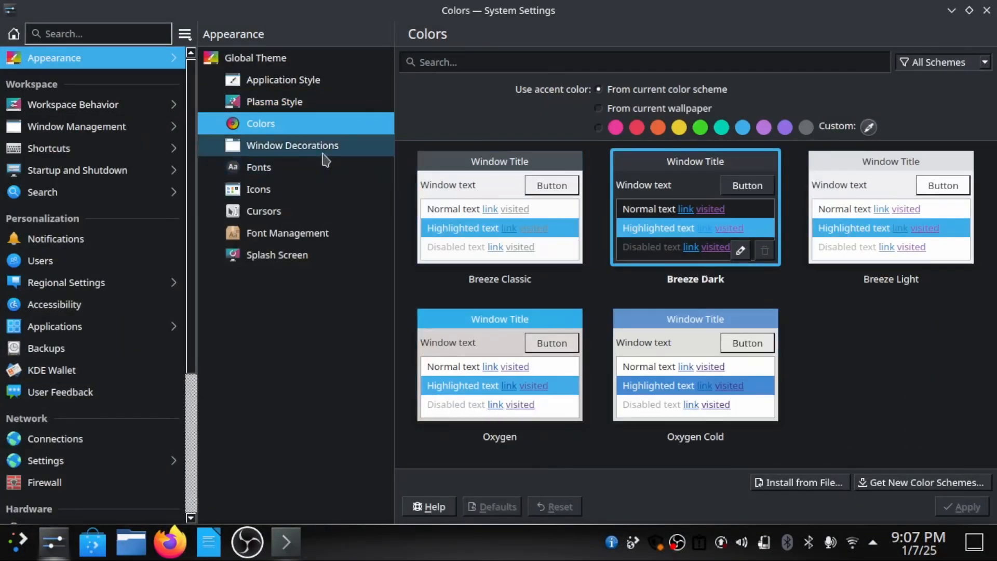
{"action": "left_click", "coordinate": [292, 145]}
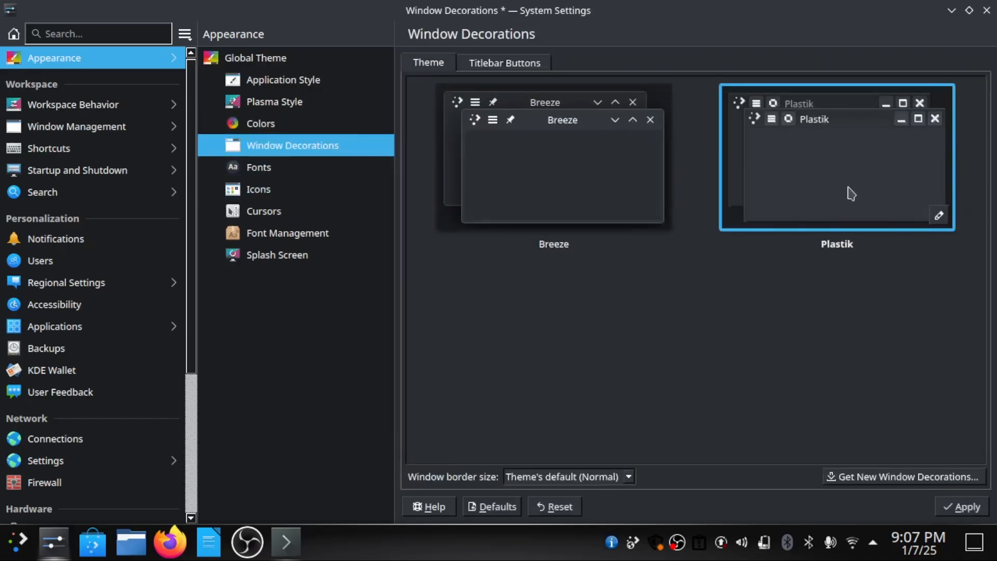
{"action": "left_click", "coordinate": [968, 506]}
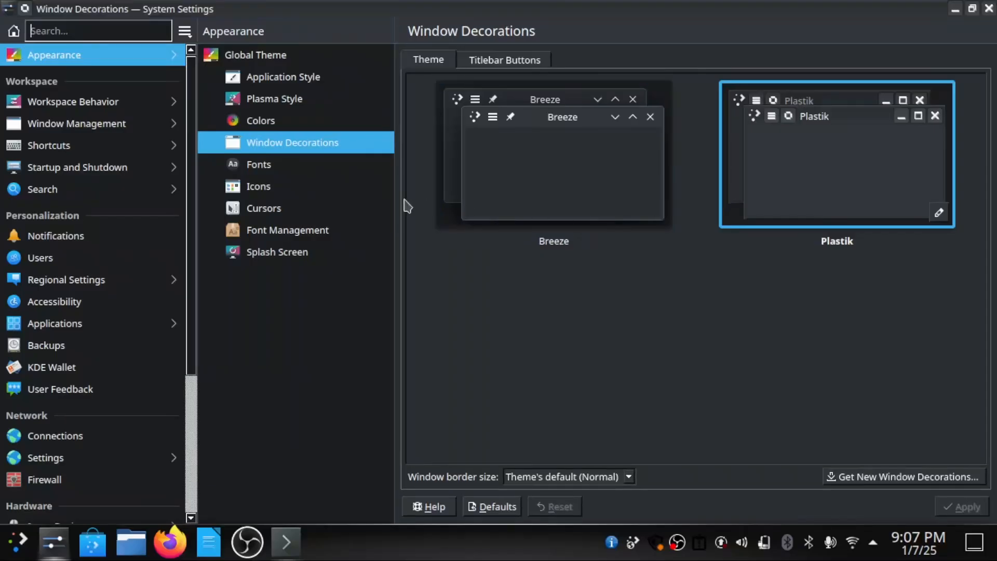
Browse the Fonts, Icons and Cursors pages, reaching a Plasma Style download catalogue
{"action": "left_click", "coordinate": [259, 164]}
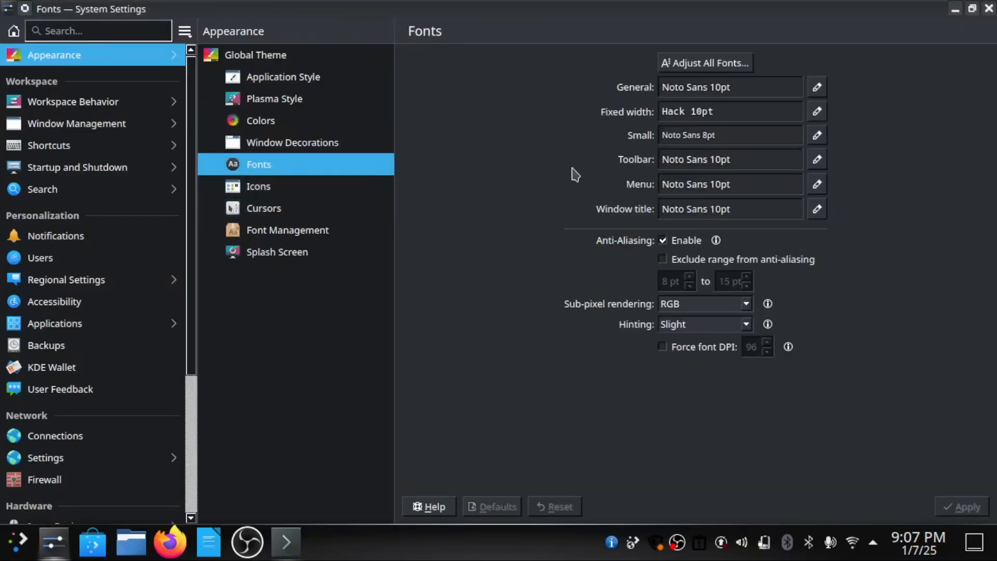
{"action": "left_click", "coordinate": [258, 186]}
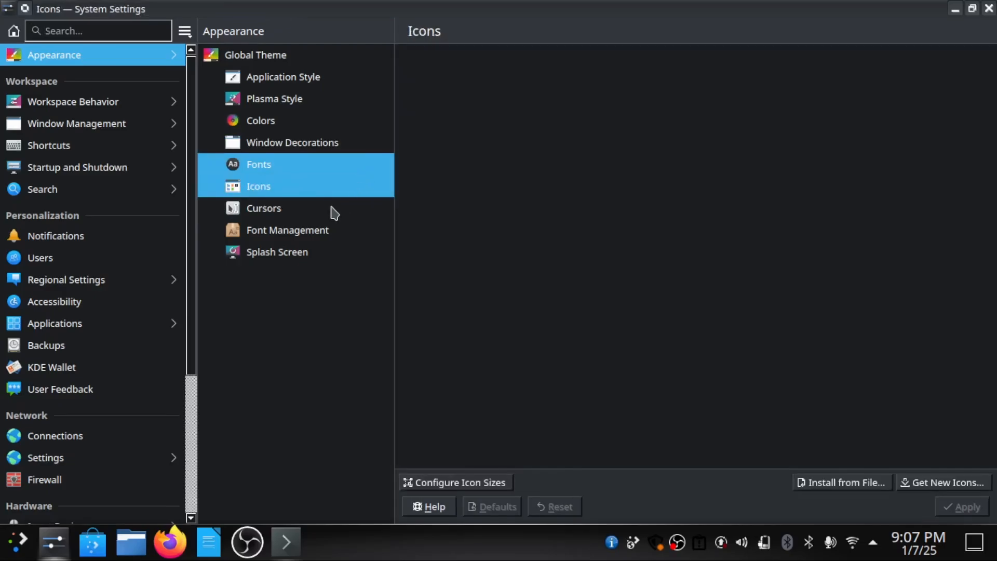
{"action": "left_click", "coordinate": [264, 207]}
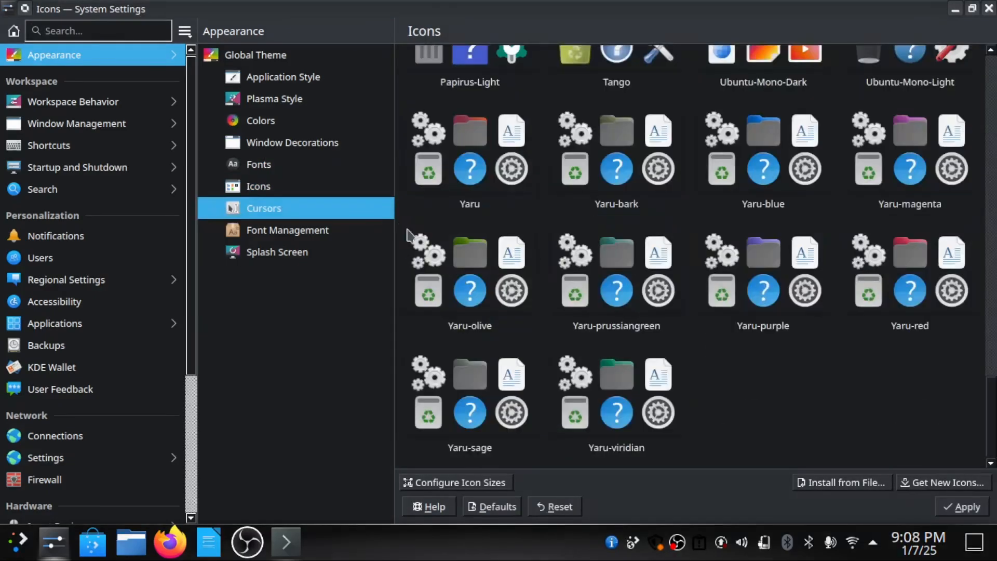
{"action": "left_click", "coordinate": [264, 208]}
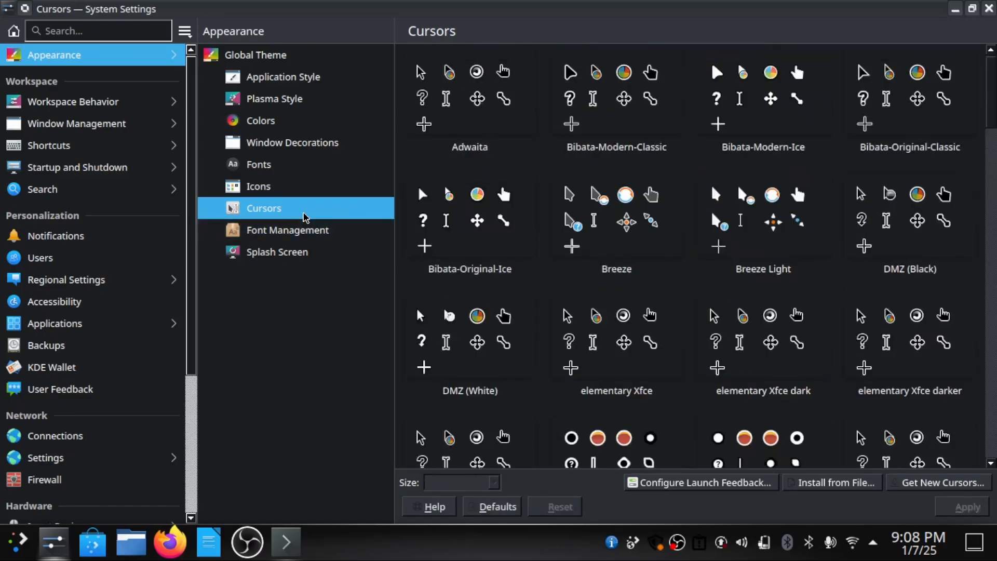
{"action": "left_click", "coordinate": [277, 252]}
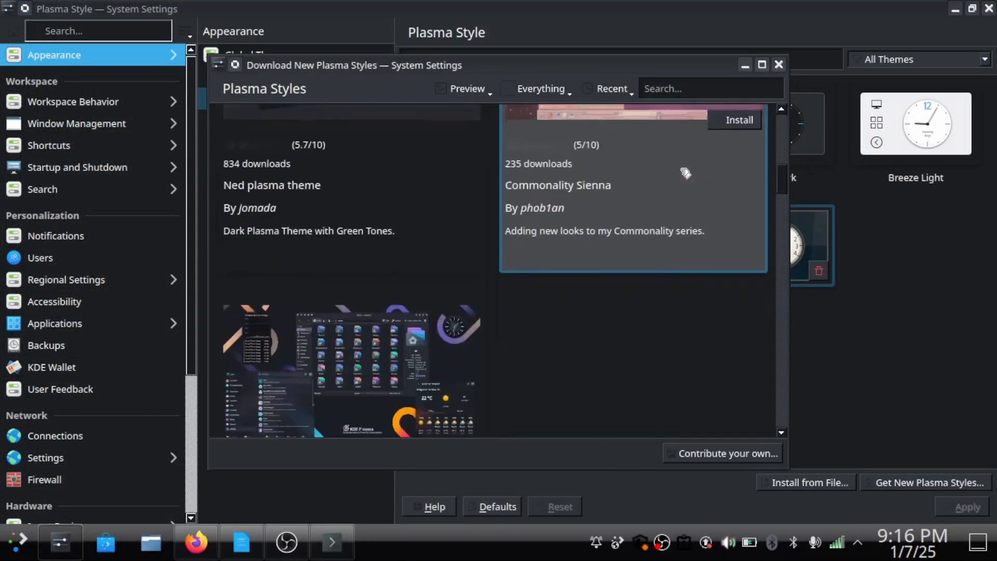
Open the Commonality Sienna Plasma style details, then open the Lost & Found launcher menu
{"action": "left_click", "coordinate": [630, 191]}
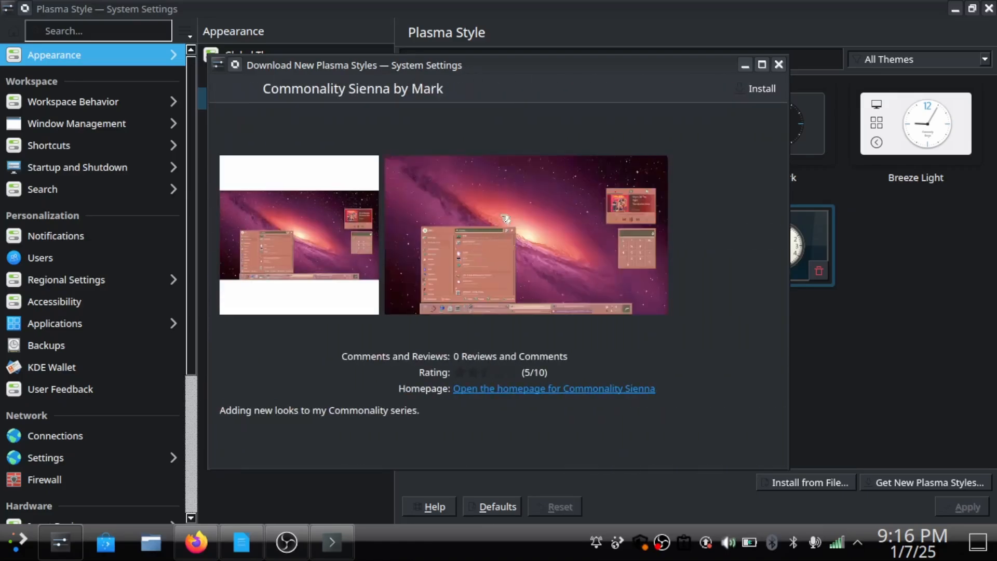
{"action": "mouse_move", "coordinate": [650, 204]}
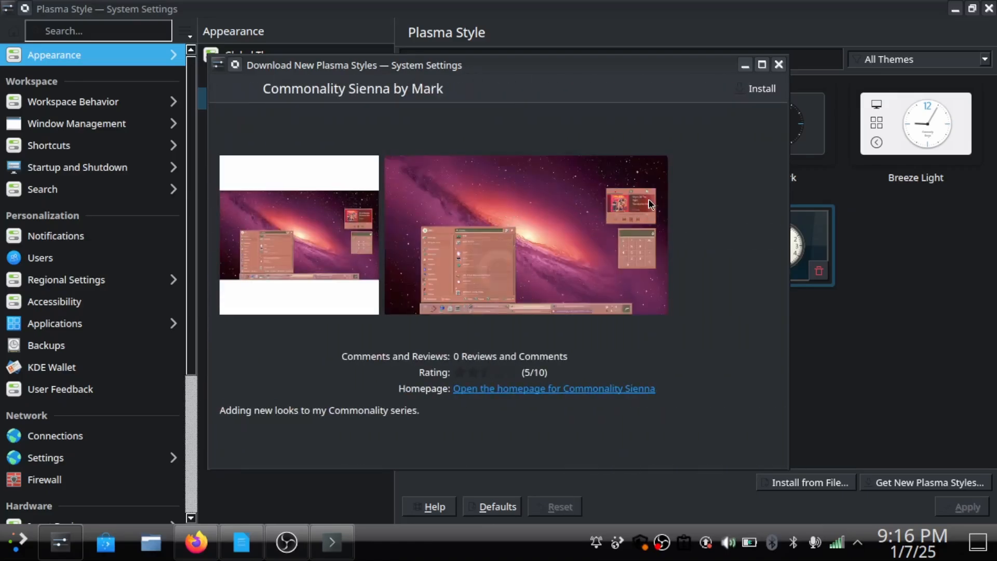
{"action": "left_click", "coordinate": [196, 543]}
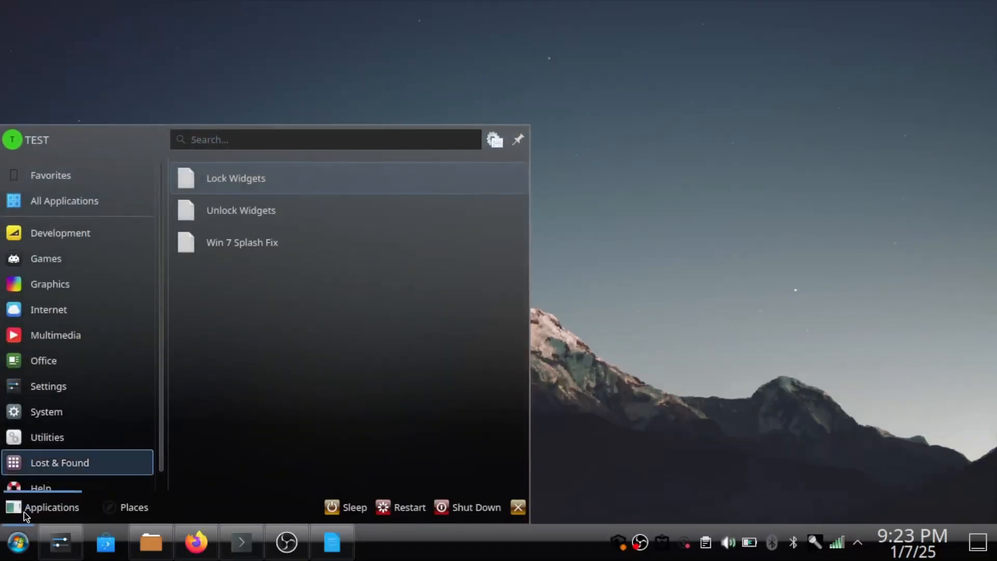
{"action": "mouse_move", "coordinate": [97, 473]}
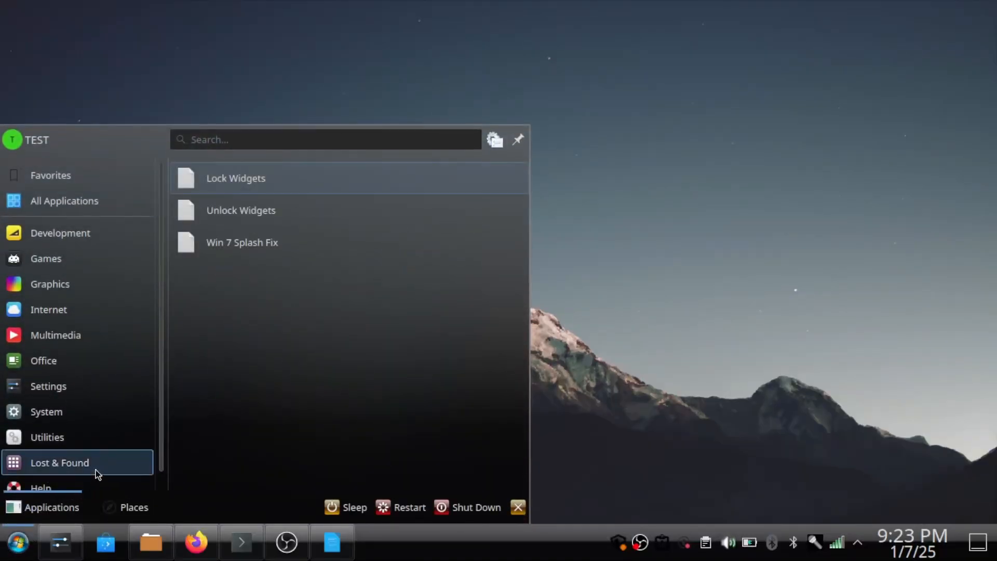
Reopen System Settings at the Global Theme page listing the Breeze themes
{"action": "left_click", "coordinate": [47, 437]}
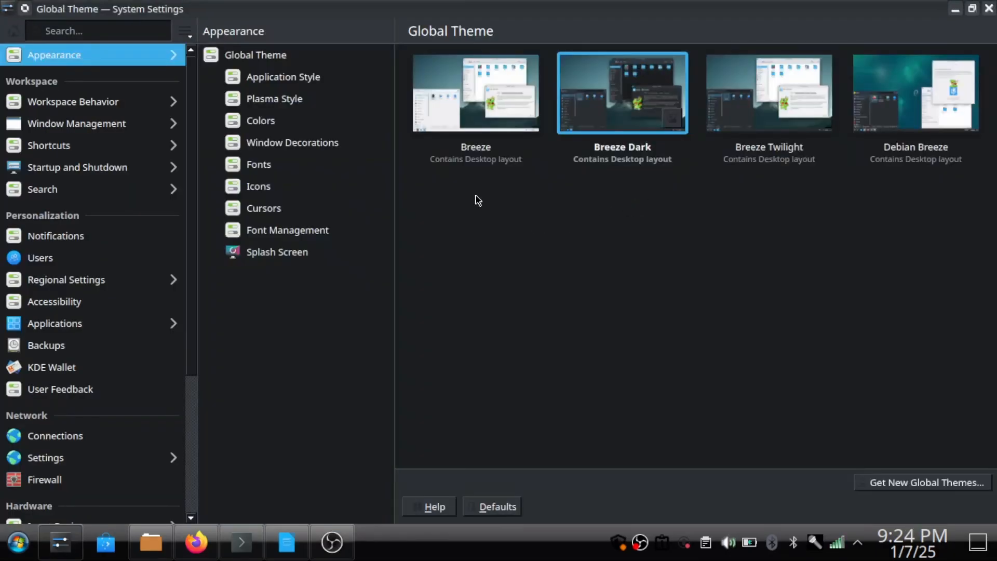
Browse the Plasma Style and Colours settings pages
{"action": "left_click", "coordinate": [274, 99]}
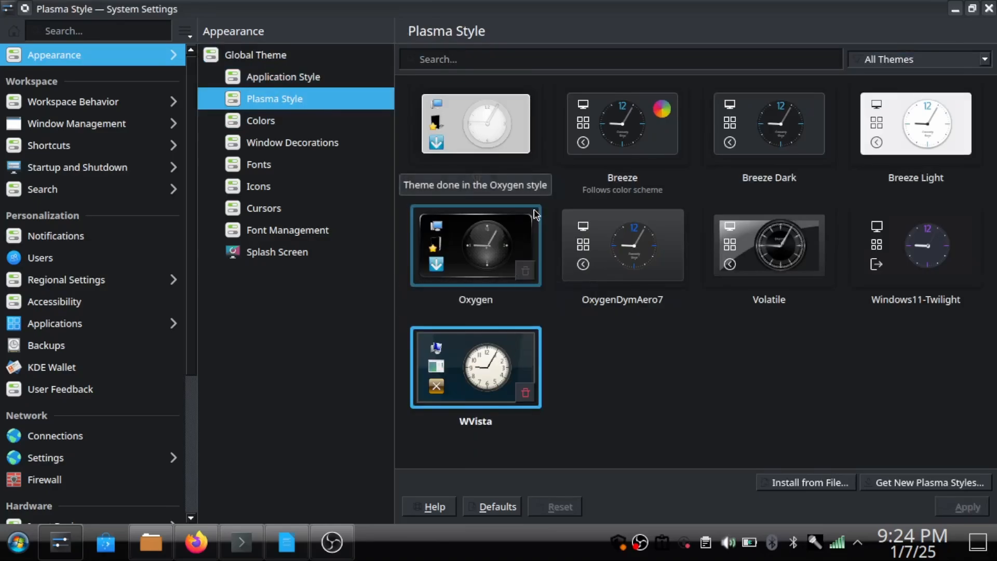
{"action": "left_click", "coordinate": [261, 120]}
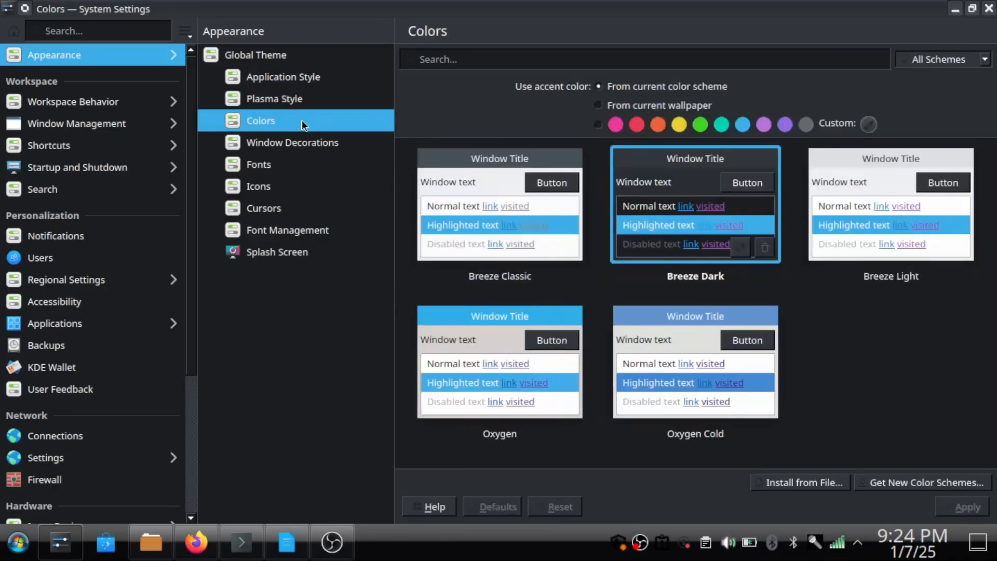
{"action": "left_click", "coordinate": [292, 142]}
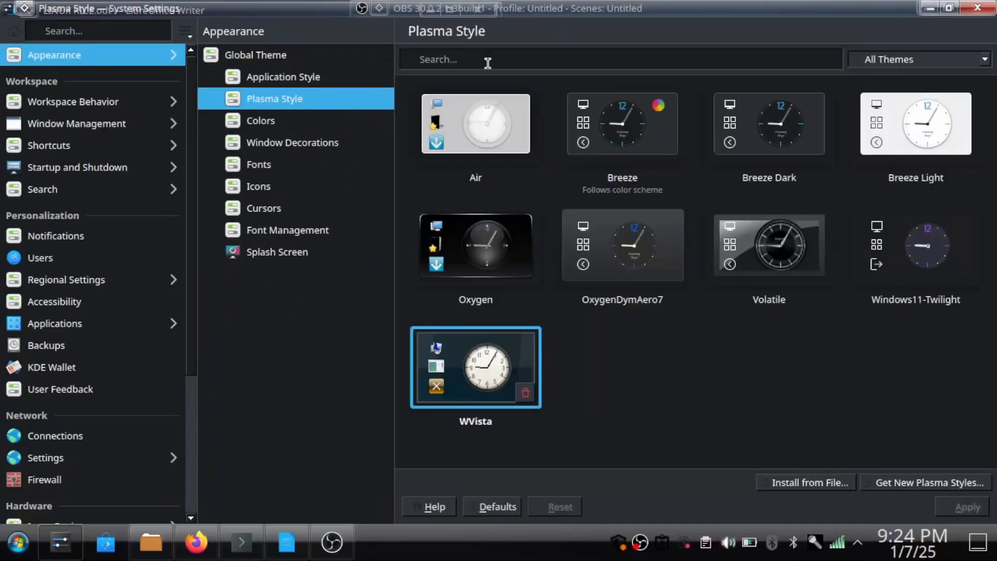
Choose the Windows 7 icon theme and open the Get New Global Themes catalogue
{"action": "left_click", "coordinate": [258, 186]}
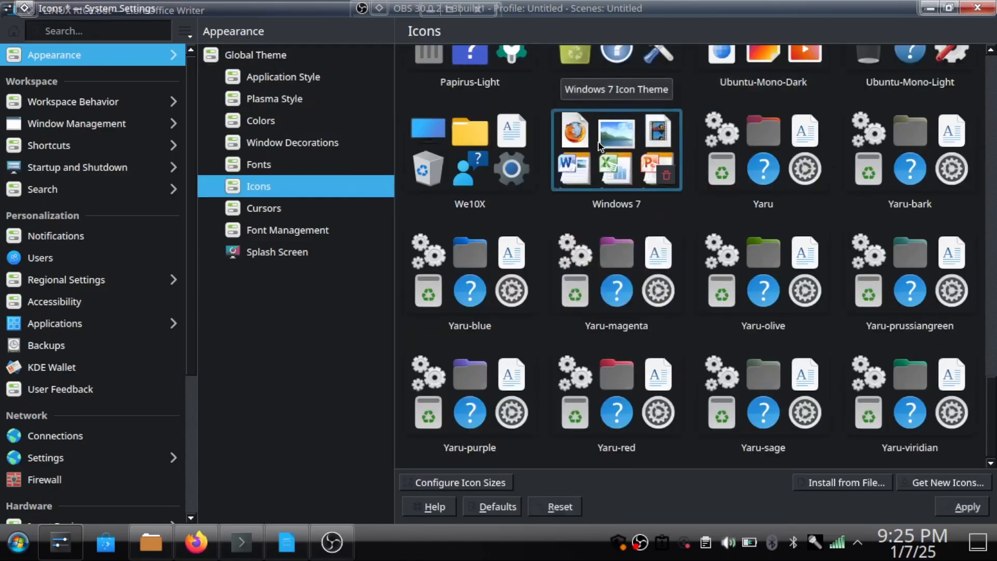
{"action": "left_click", "coordinate": [263, 208]}
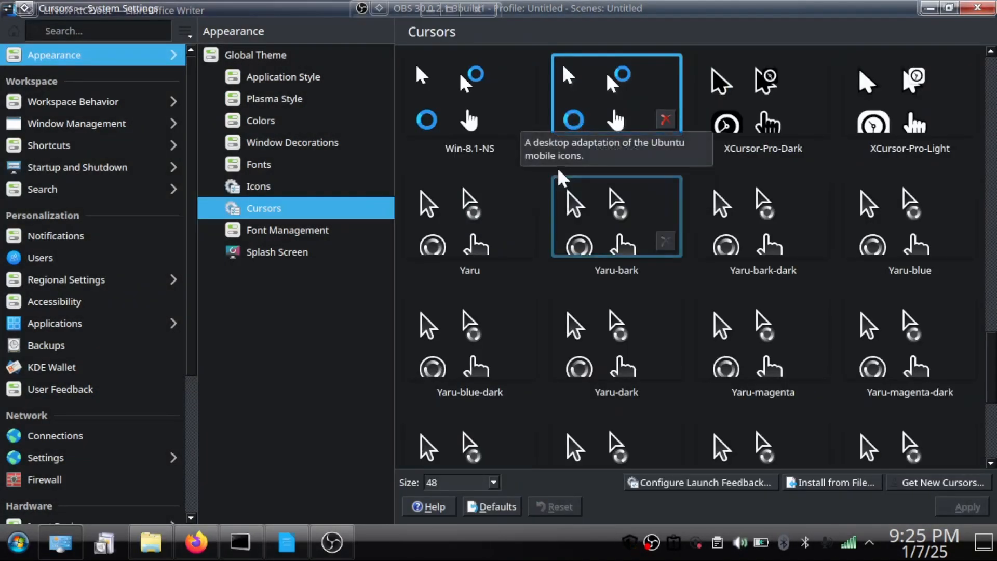
{"action": "left_click", "coordinate": [287, 230]}
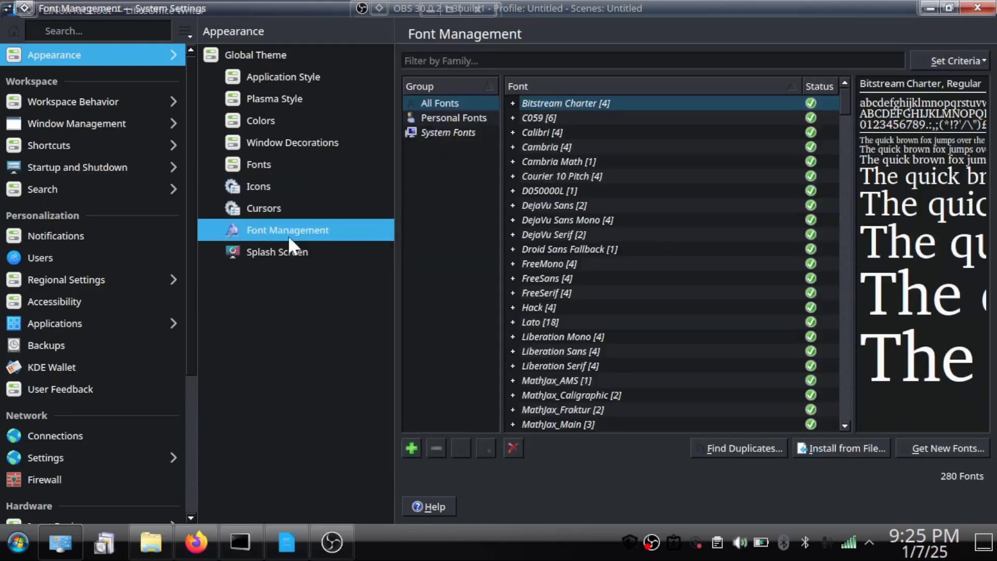
{"action": "left_click", "coordinate": [277, 252]}
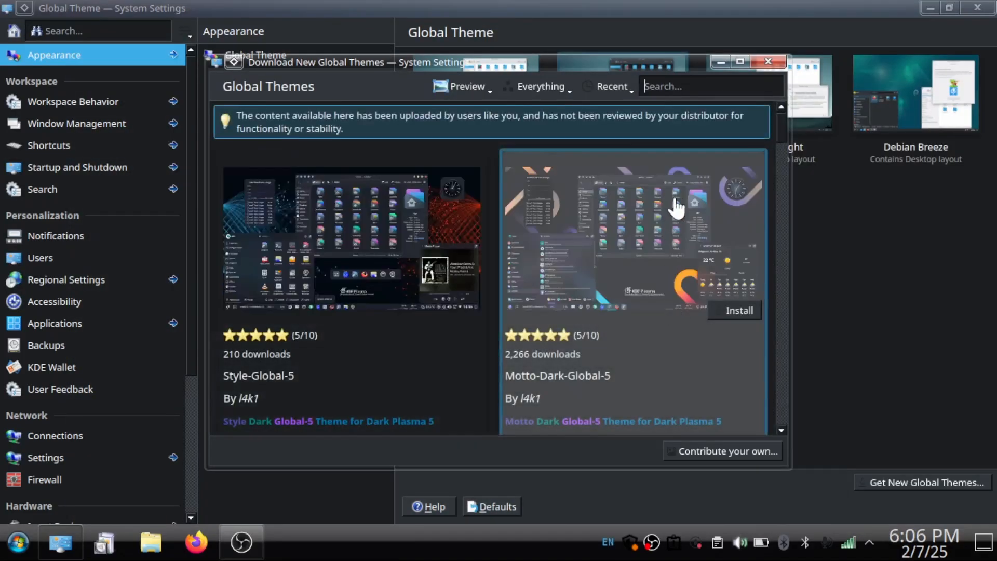
Search 'windows', install the windows-eleven-twilight global theme, and close the launcher
{"action": "type", "text": "windows"}
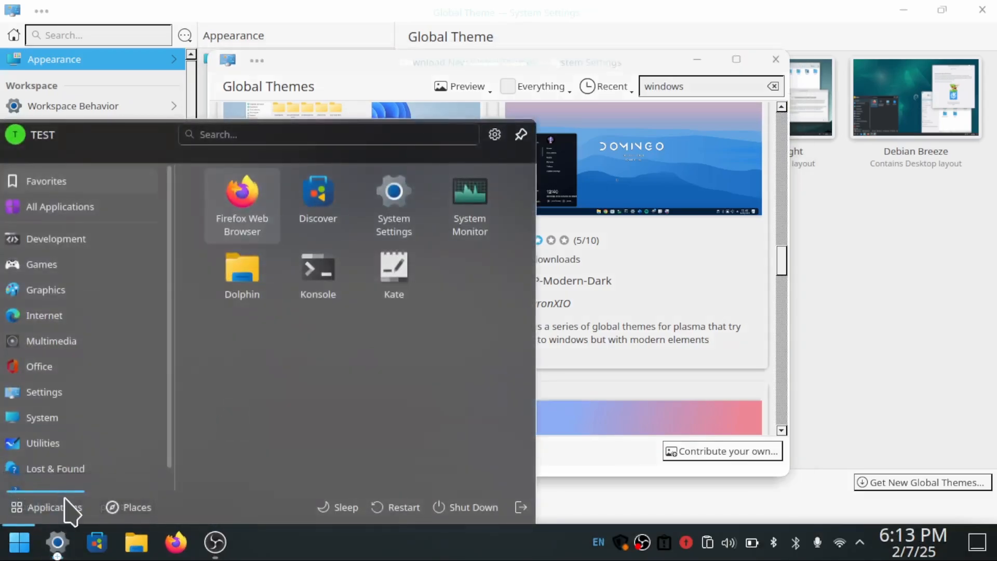
{"action": "left_click", "coordinate": [51, 341]}
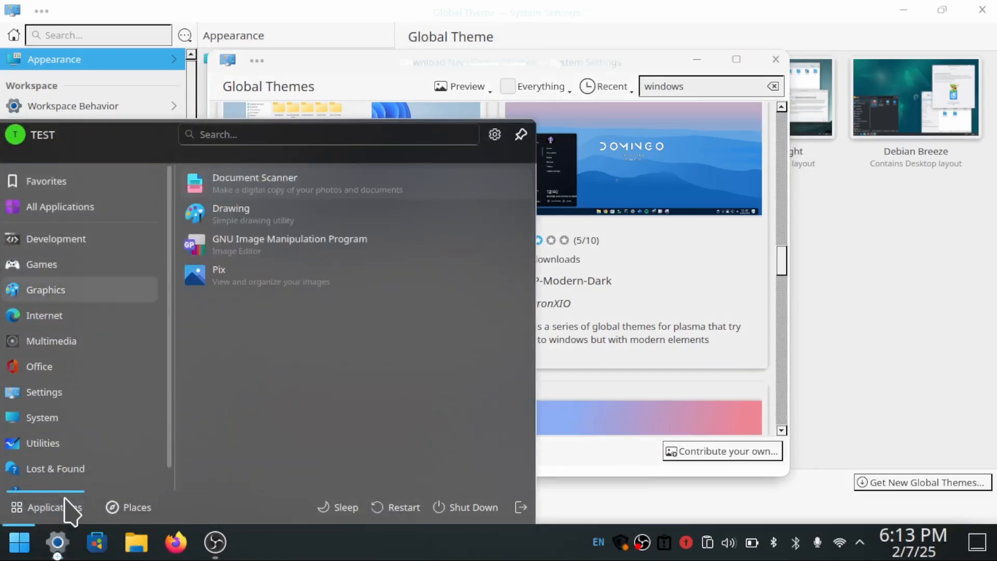
{"action": "left_click", "coordinate": [39, 367]}
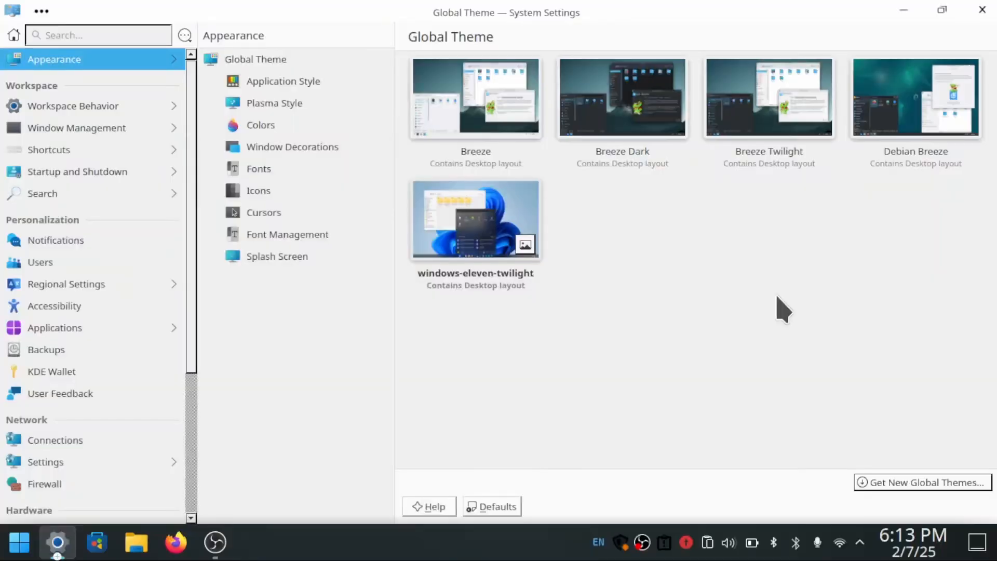
{"action": "left_click", "coordinate": [277, 256]}
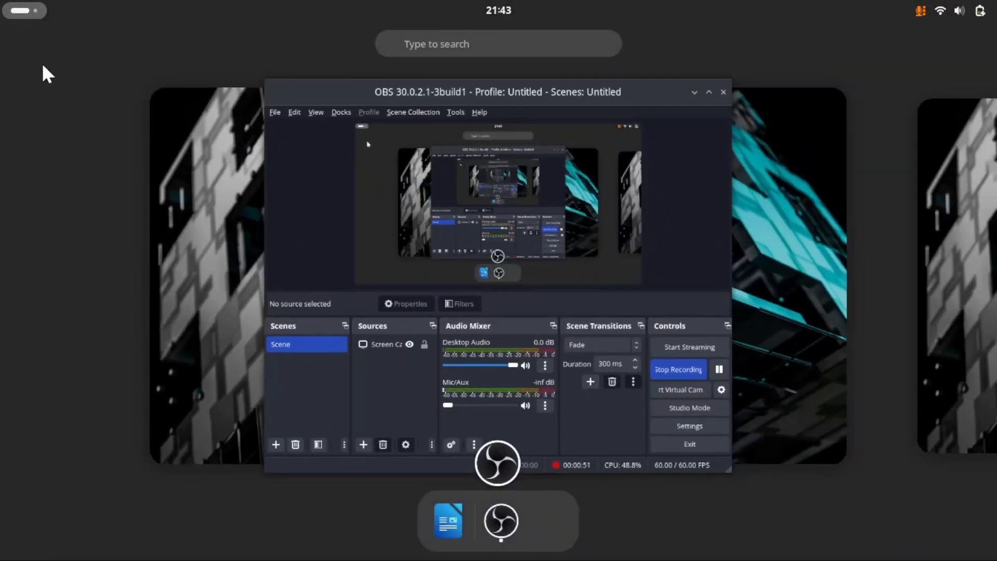
{"action": "mouse_move", "coordinate": [235, 300]}
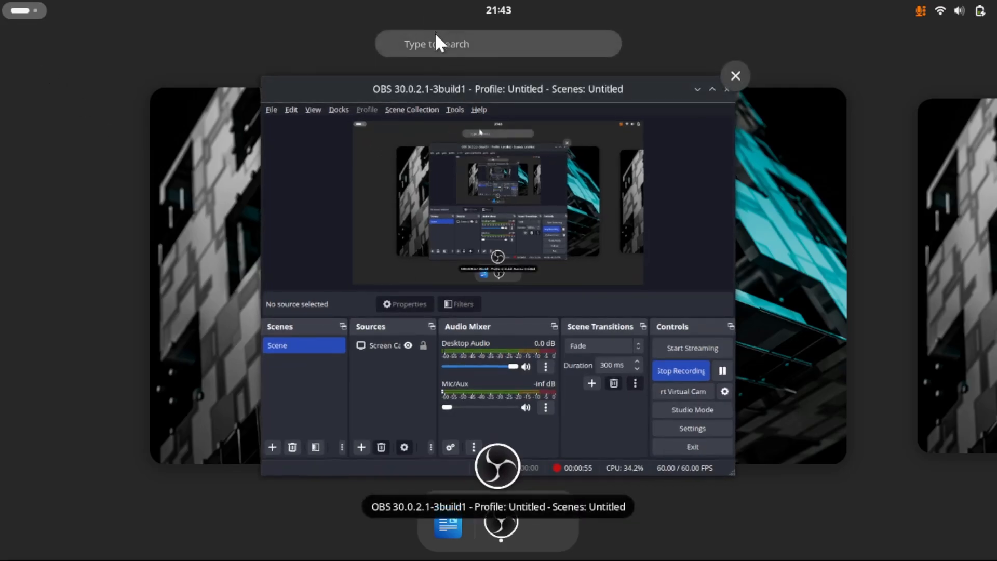
Type 'te' into the Activities overview search field
{"action": "type", "text": "te"}
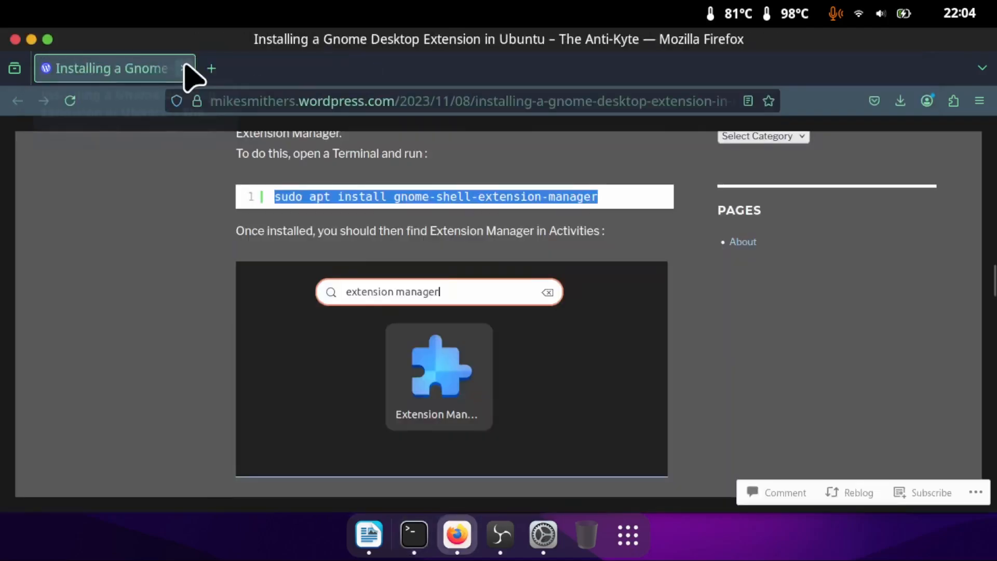
{"action": "mouse_move", "coordinate": [114, 68]}
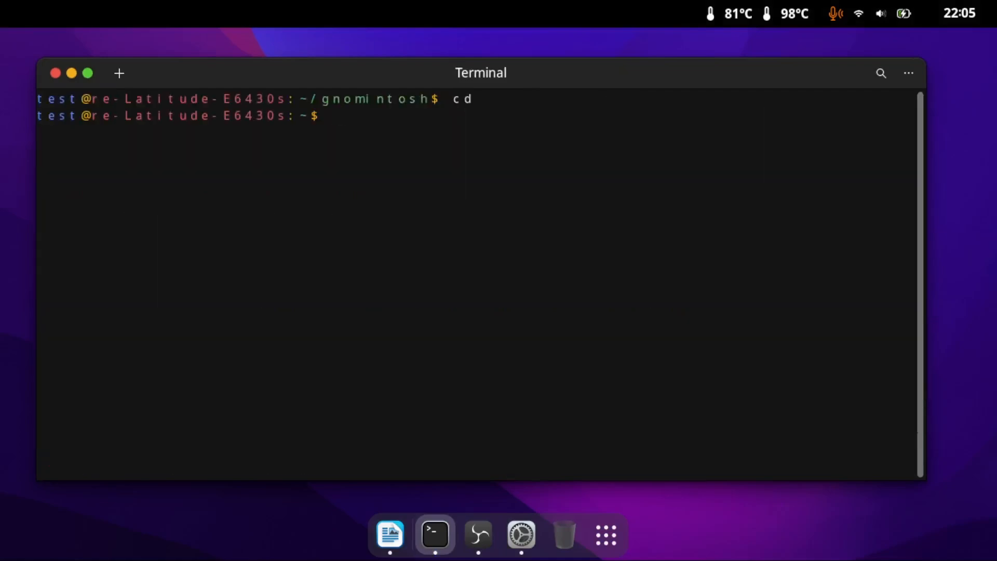
Run neofetch in Terminal, then search the Activities overview for 'settings'
{"action": "type", "text": "neofetch"}
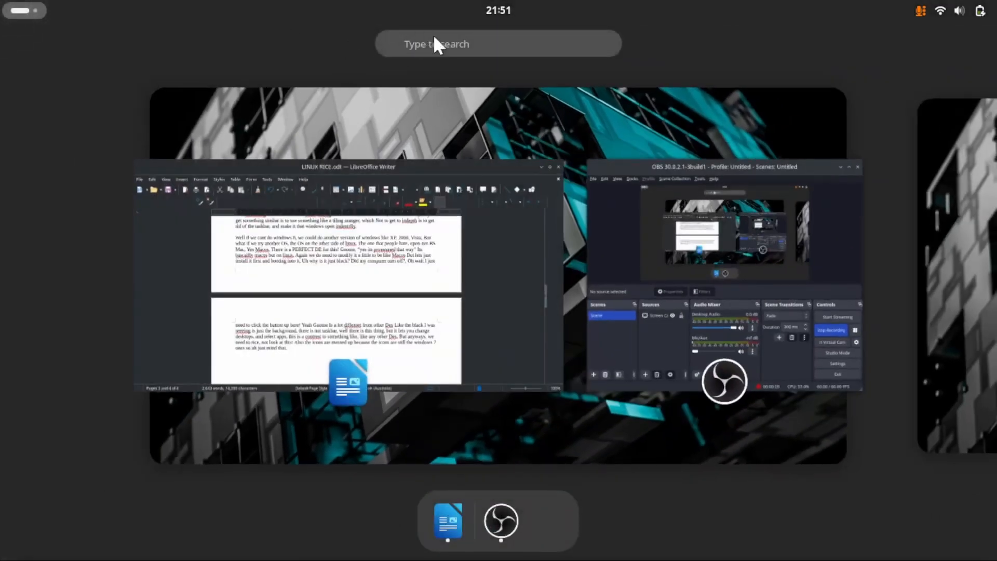
{"action": "type", "text": "settings"}
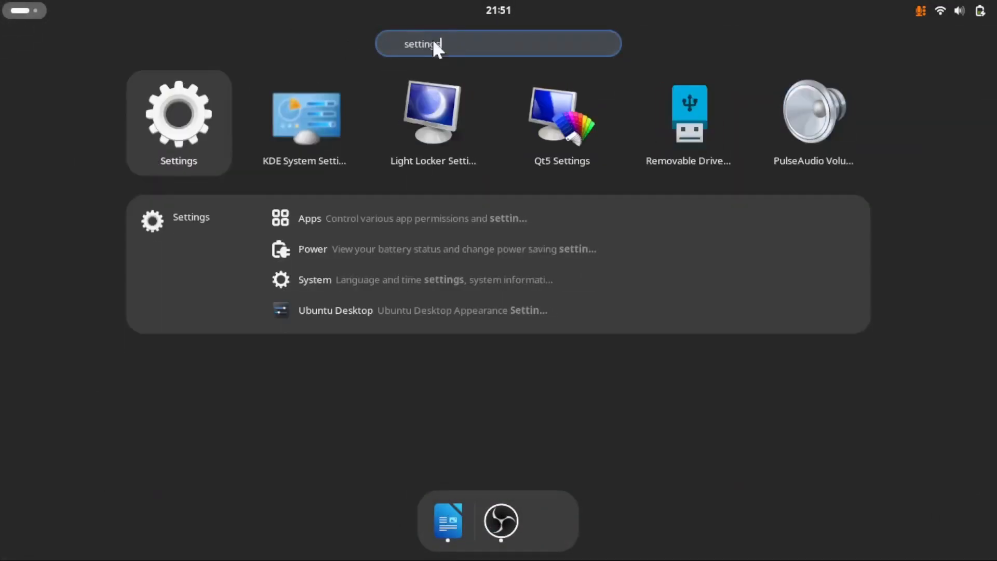